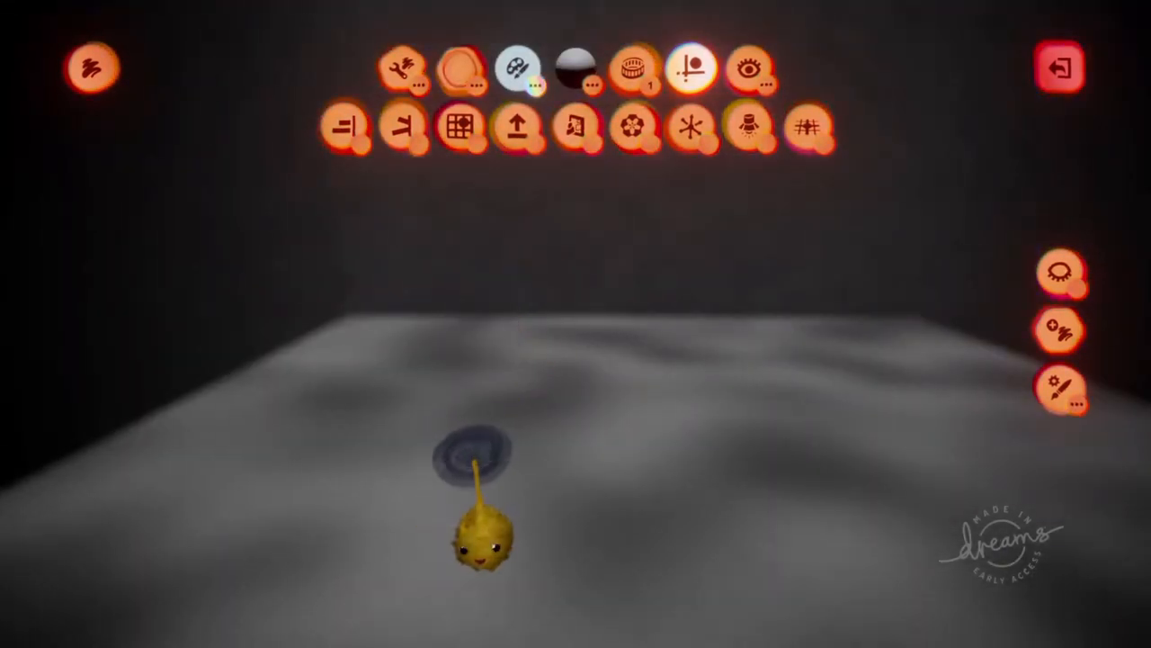
Step: Paint a wavy vertical stroke rising from the gray tank floor to the blue surface
click(404, 66)
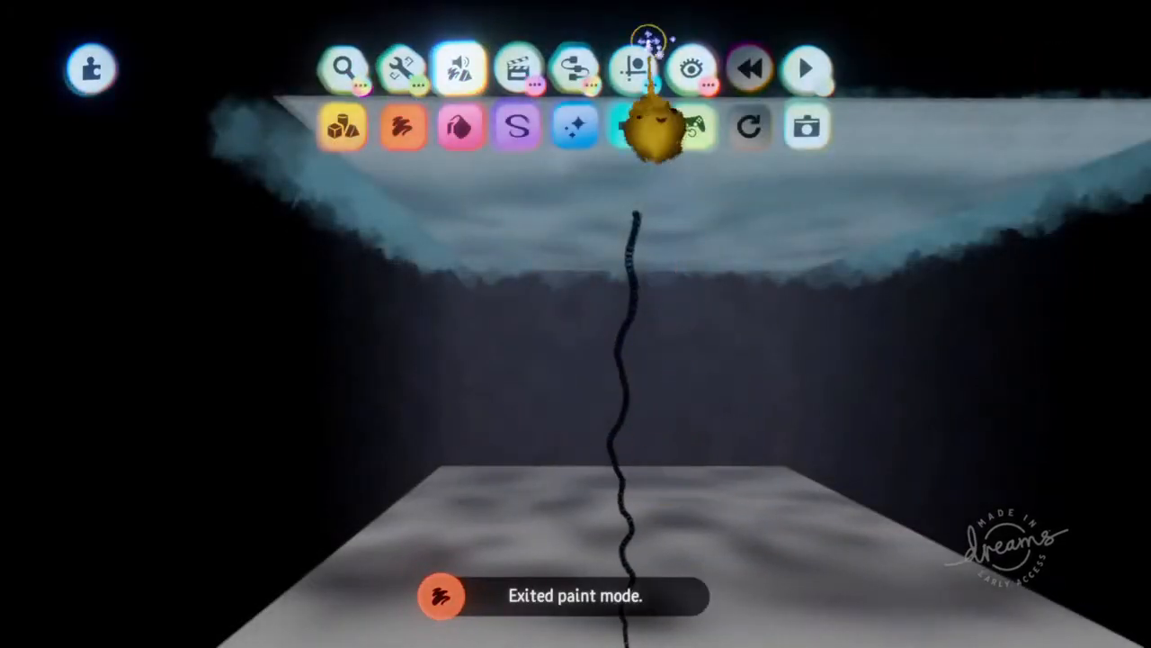
Step: Set the wavy stroke's fleck setting to 300% under Fleck Properties
click(634, 69)
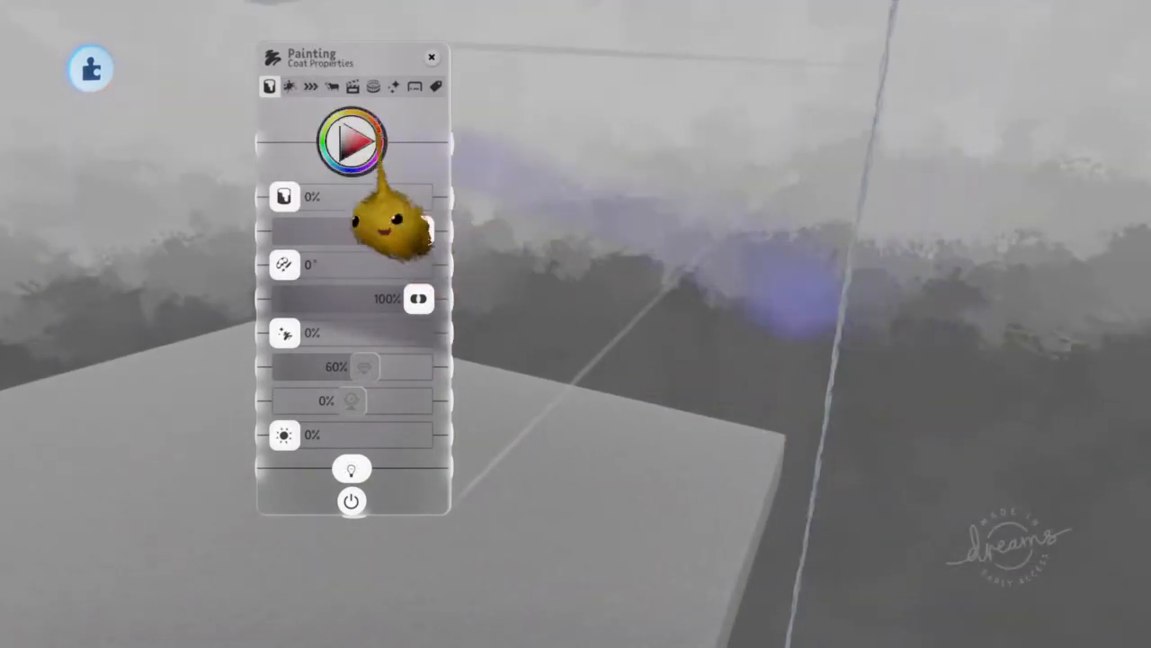
click(290, 86)
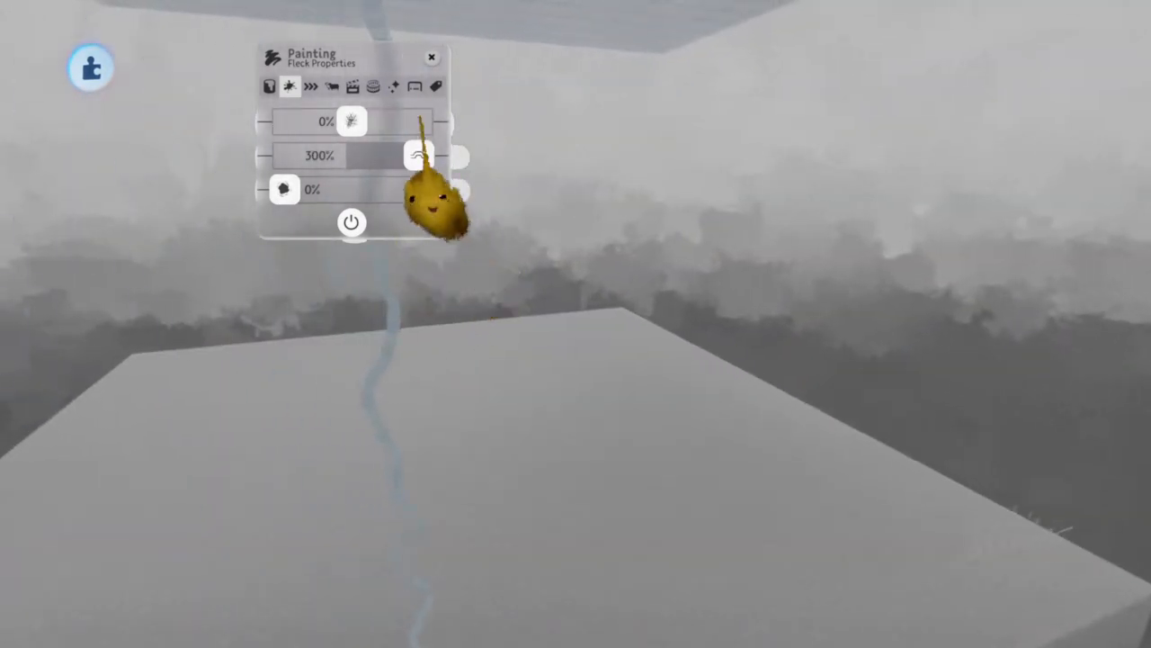
Step: Raise the stroke's coat glow to 27% so it becomes glowing white dots
click(352, 86)
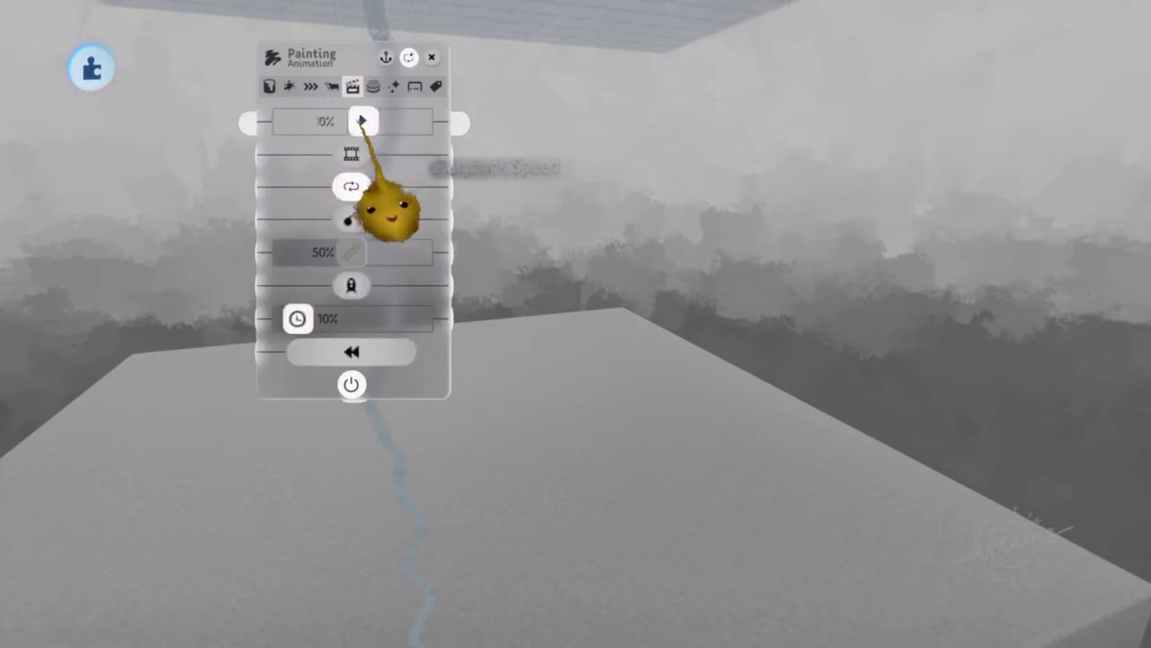
click(310, 86)
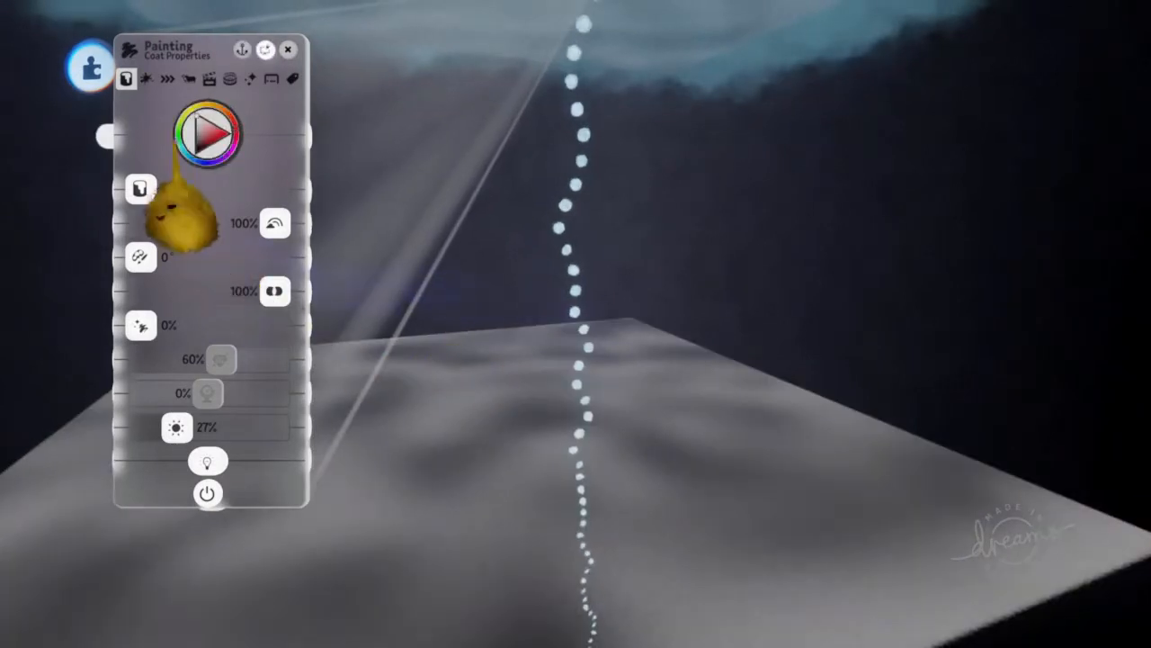
Step: Set the stroke's animation start and end values and enable playback for a single rising bubble
click(209, 78)
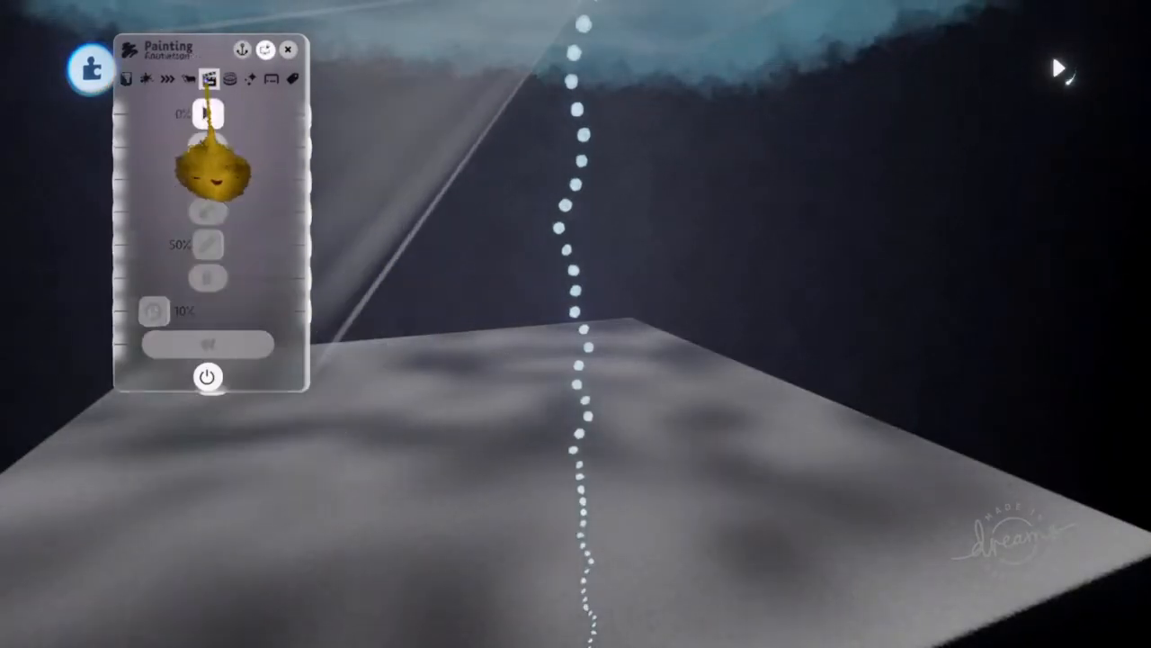
click(208, 76)
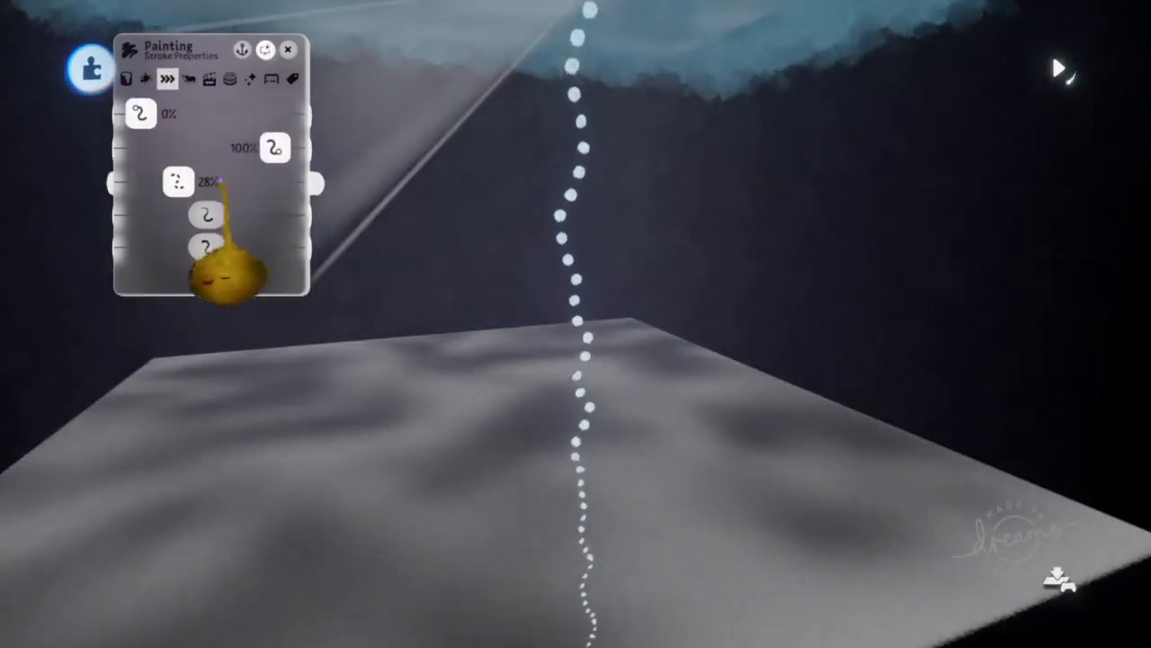
click(188, 79)
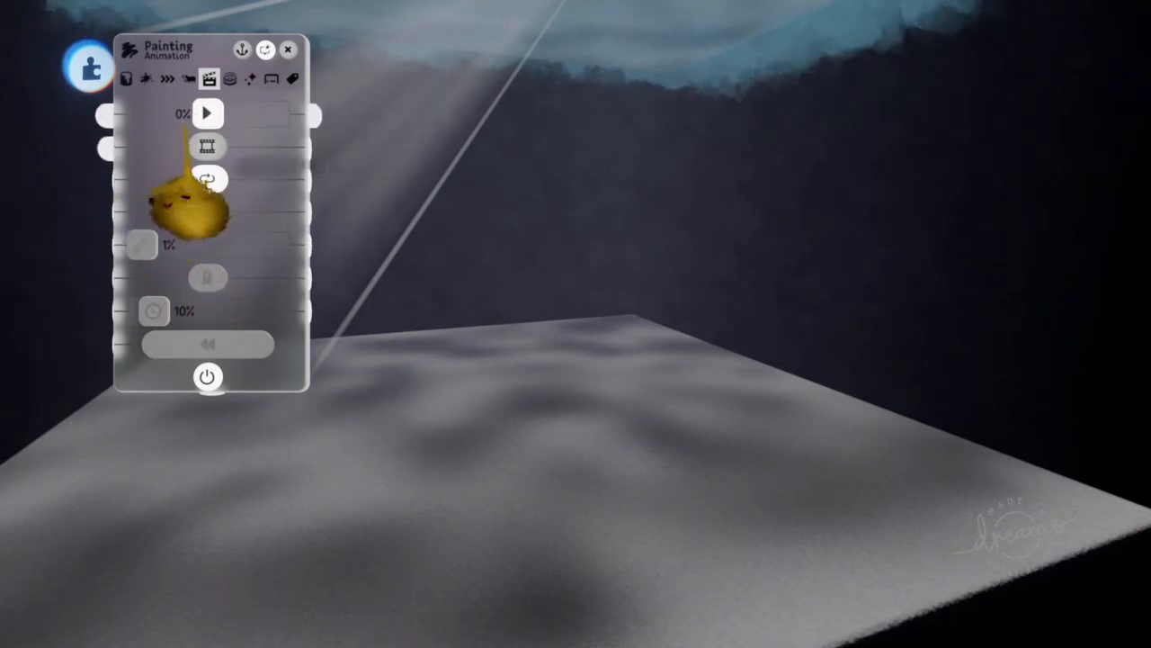
click(207, 112)
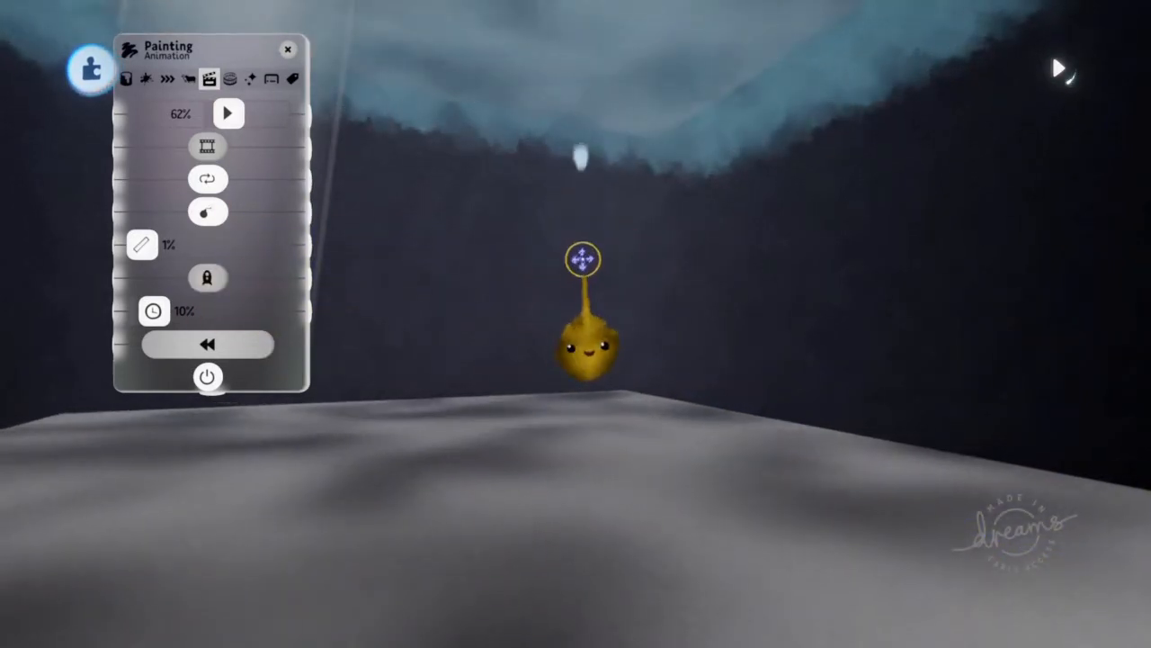
Step: Adjust the animation slider and bring up the bubble stroke's Stroke Properties
drag(582, 259, 874, 392)
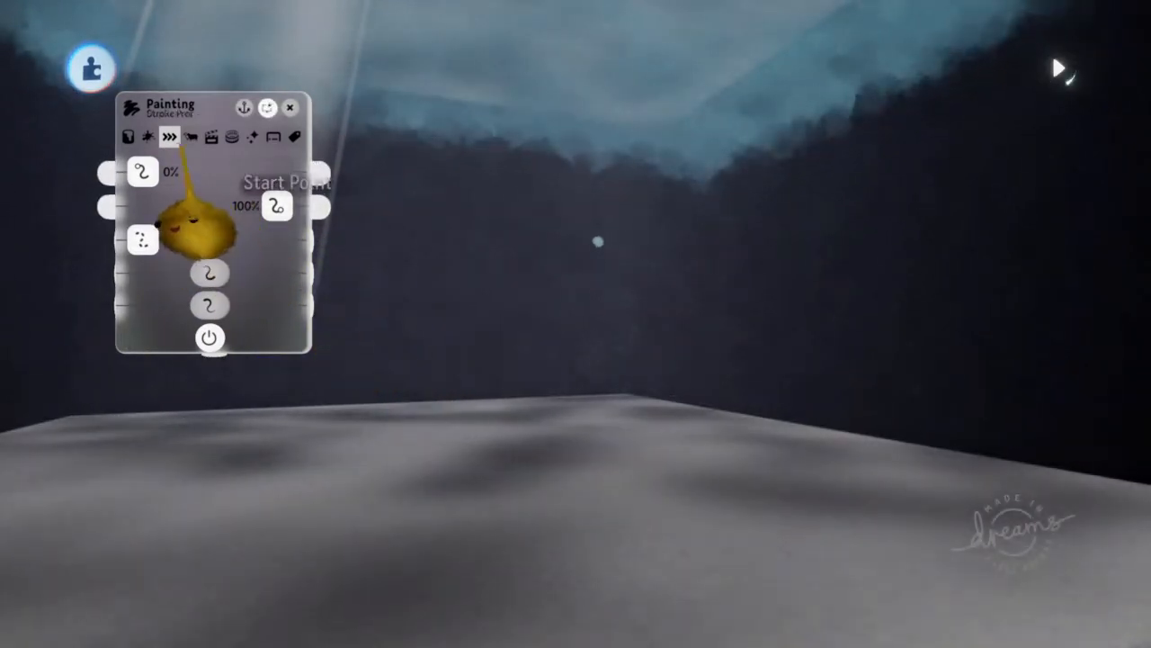
click(211, 136)
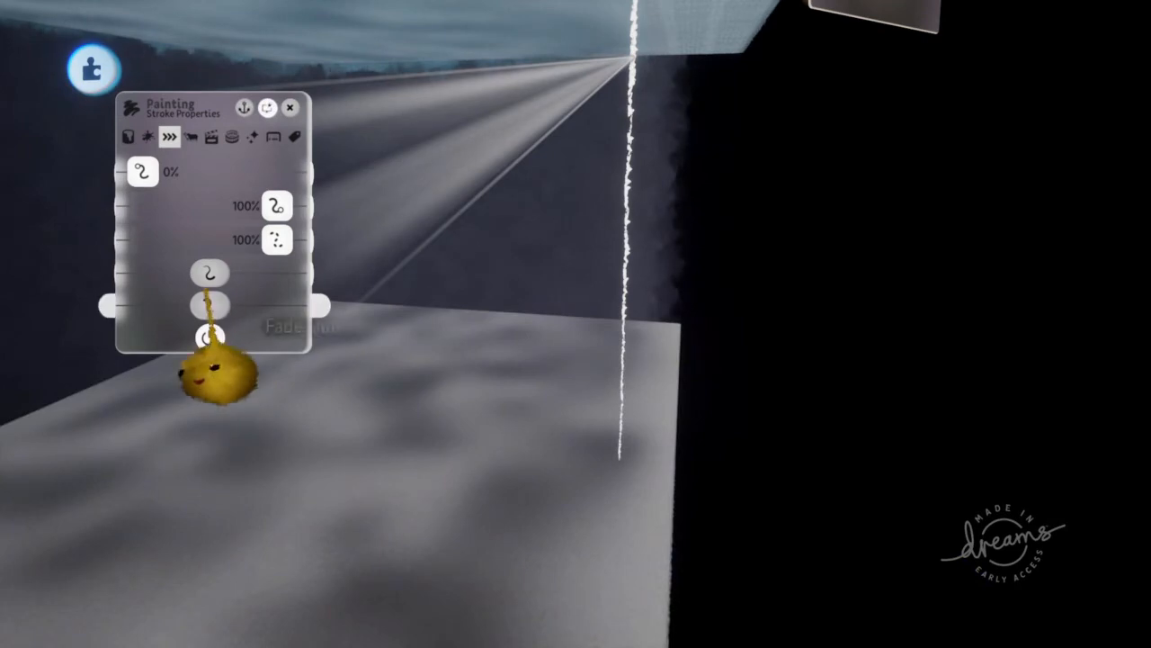
Step: Apply a positional duplicate pattern to the white trail with 26% spacing
click(190, 136)
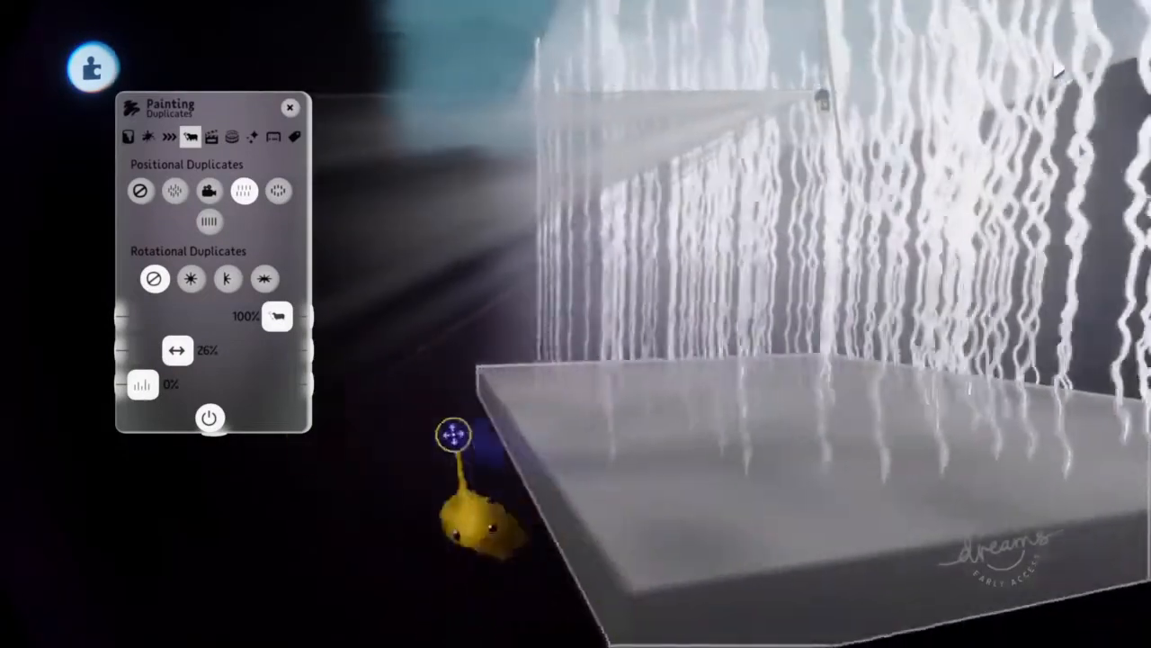
click(168, 137)
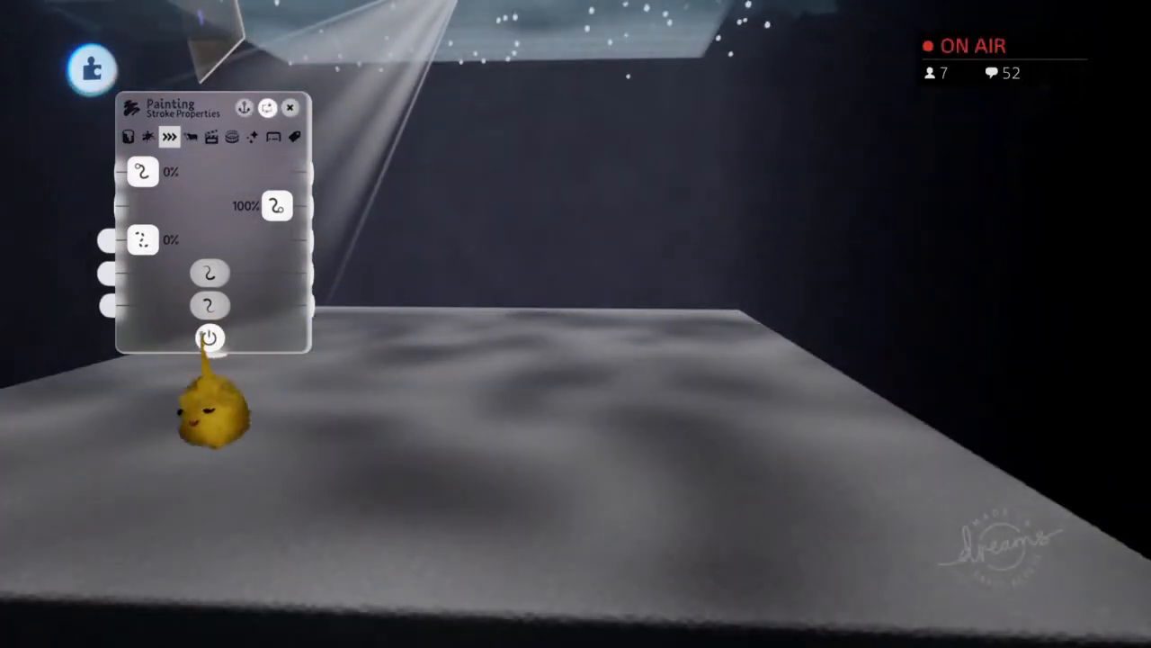
Step: Enable looping and raise the bubbles' animation playback speed
click(210, 137)
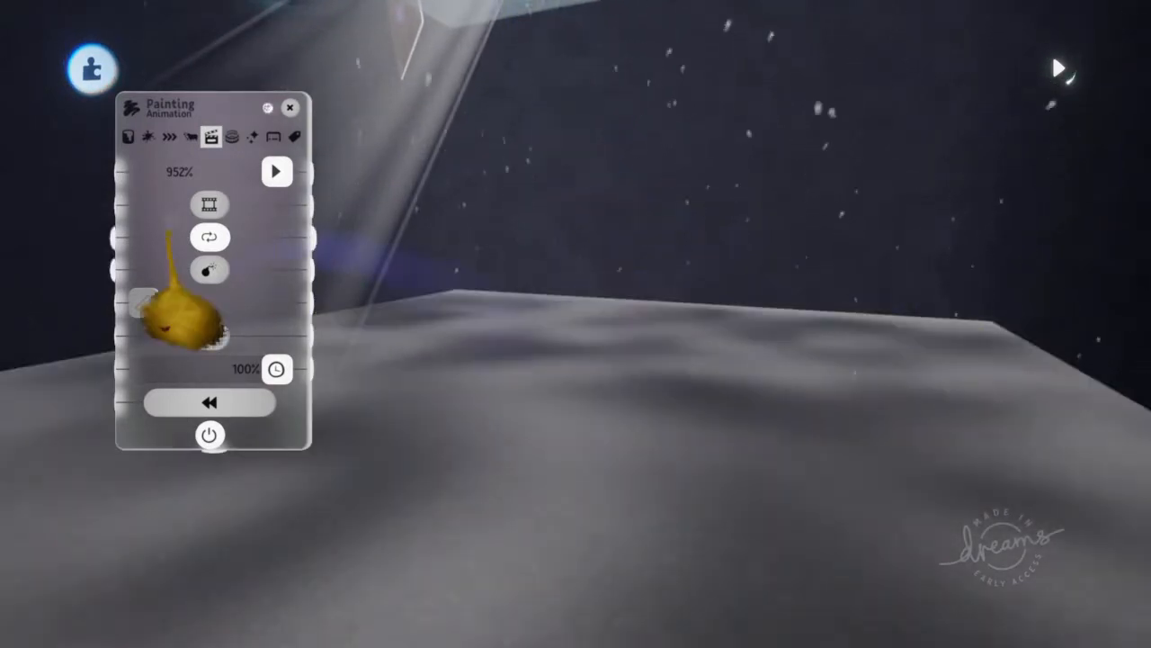
click(190, 137)
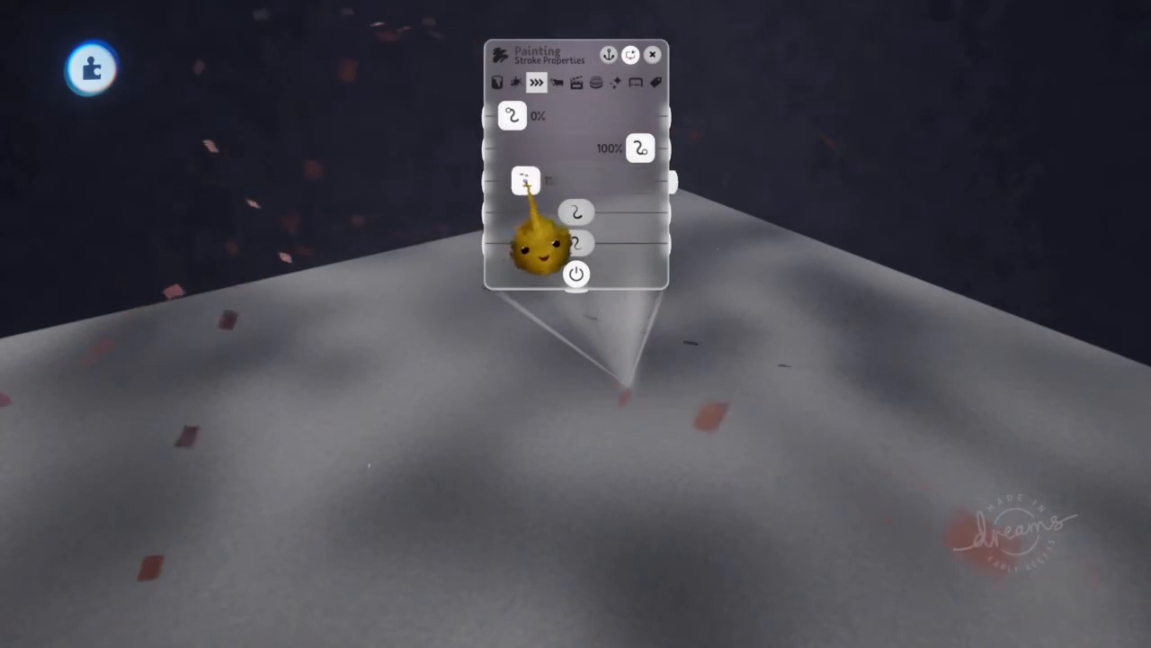
Step: Adjust the flakes' fleck sliders, setting one to about 30%
click(575, 82)
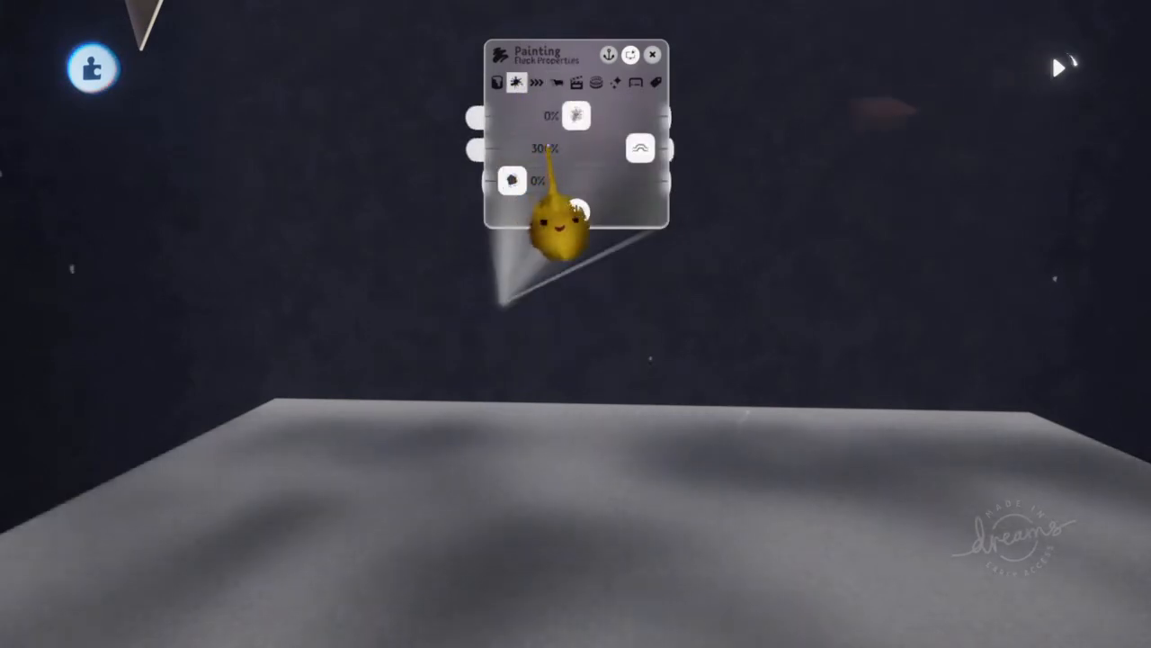
click(537, 82)
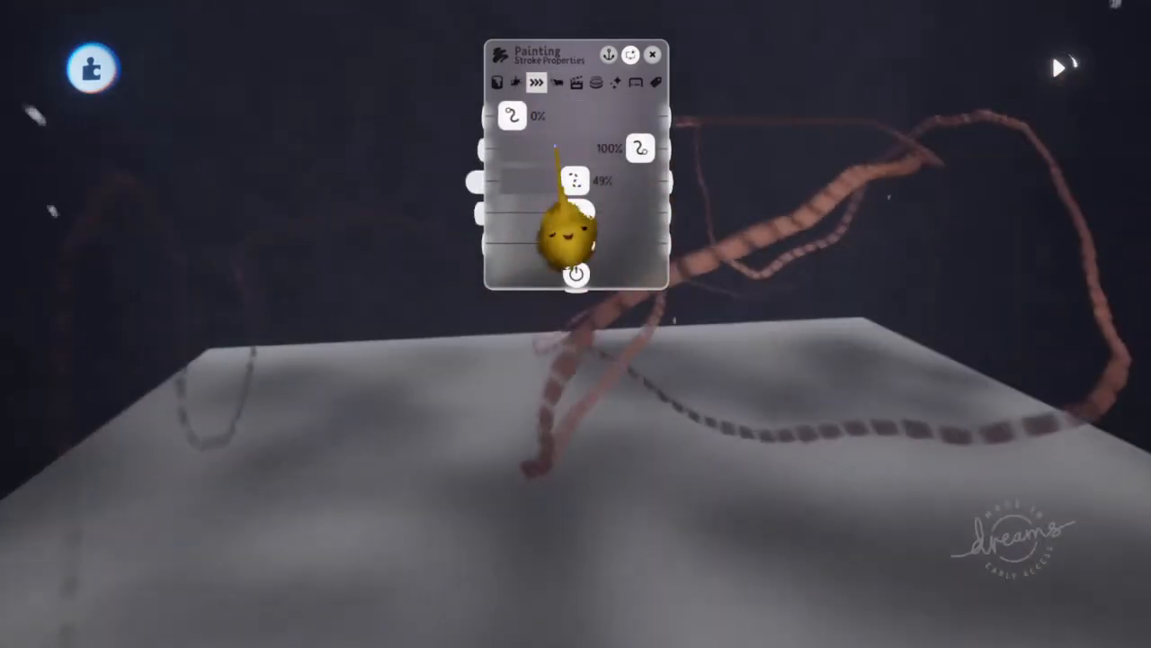
Step: Apply the Around Cylinder rotational duplicate to the drifting flakes and adjust its sliders
click(557, 82)
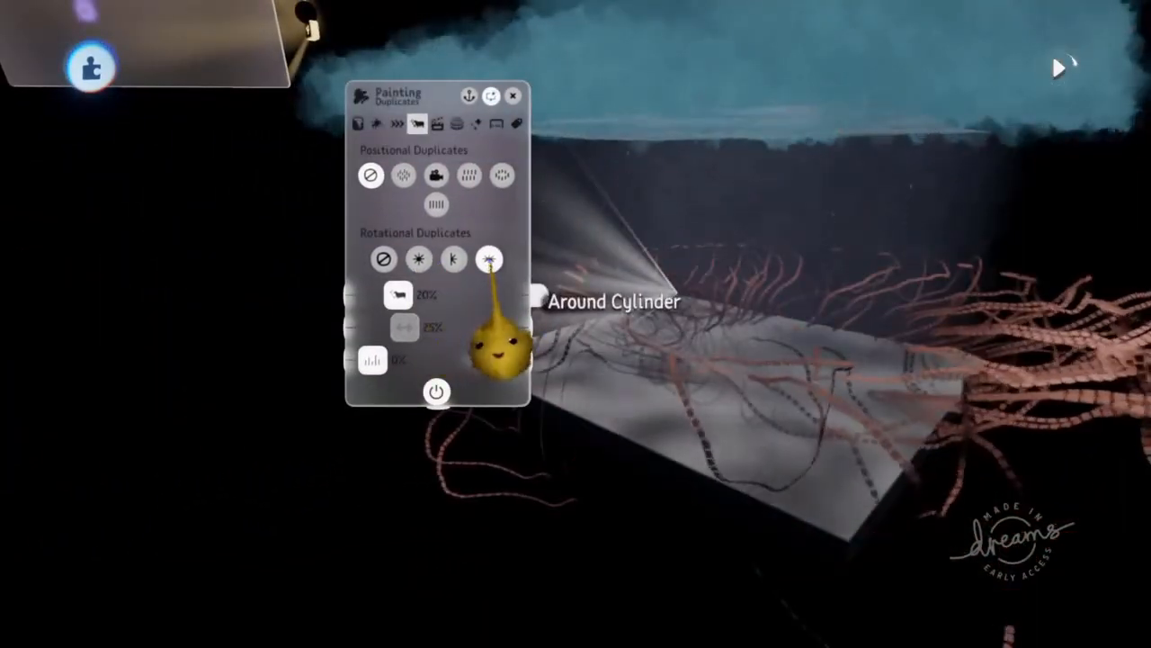
click(453, 259)
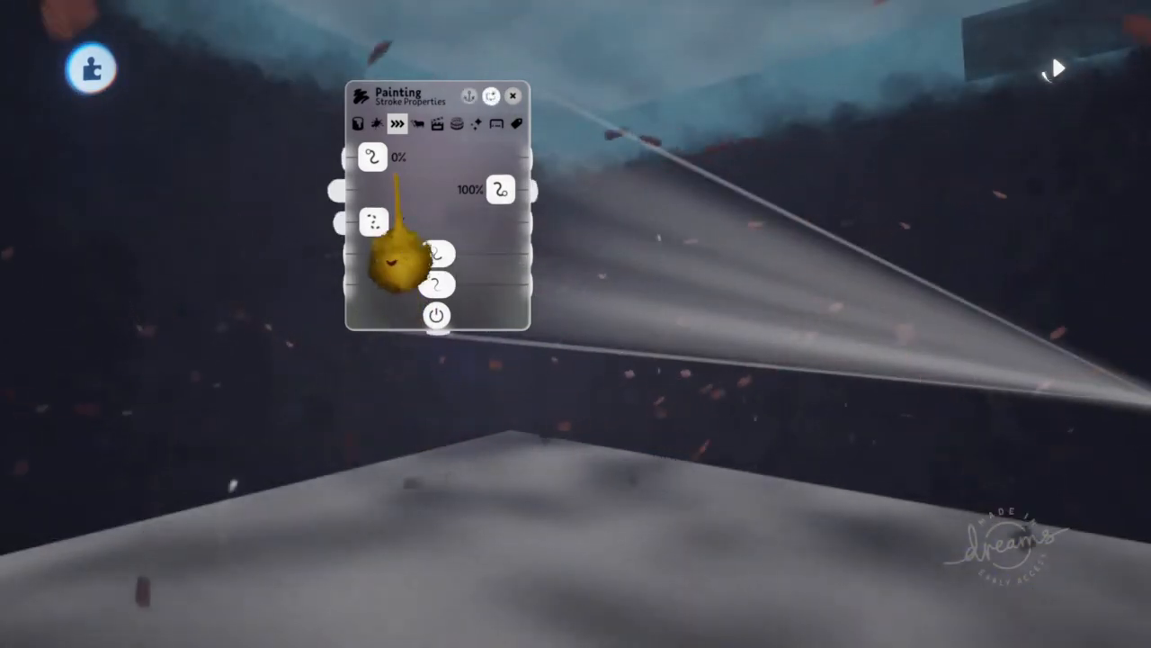
Step: Tweak the flakes' duplicate spread and playback timing, and lower a stroke slider to 1%
click(416, 123)
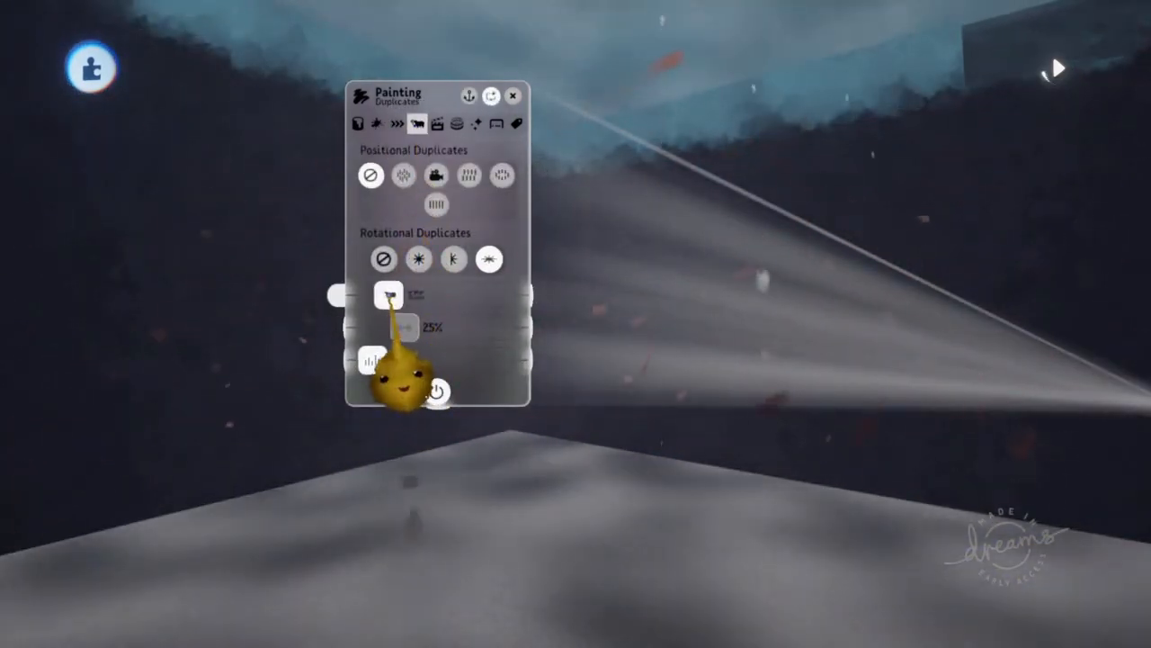
click(435, 124)
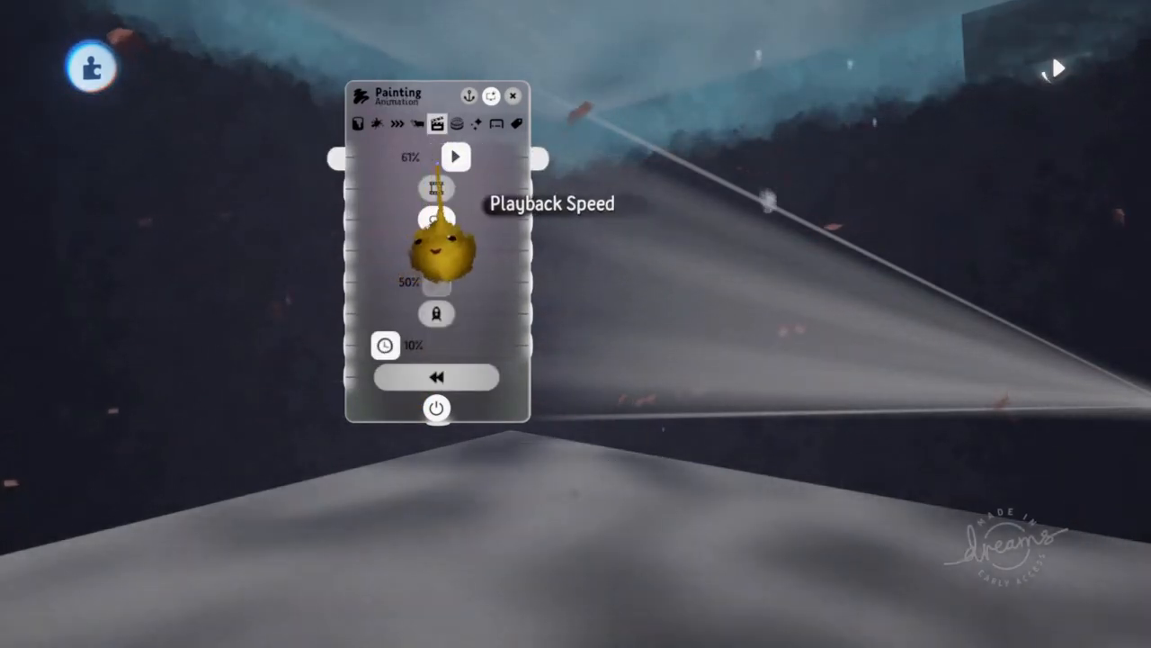
click(395, 123)
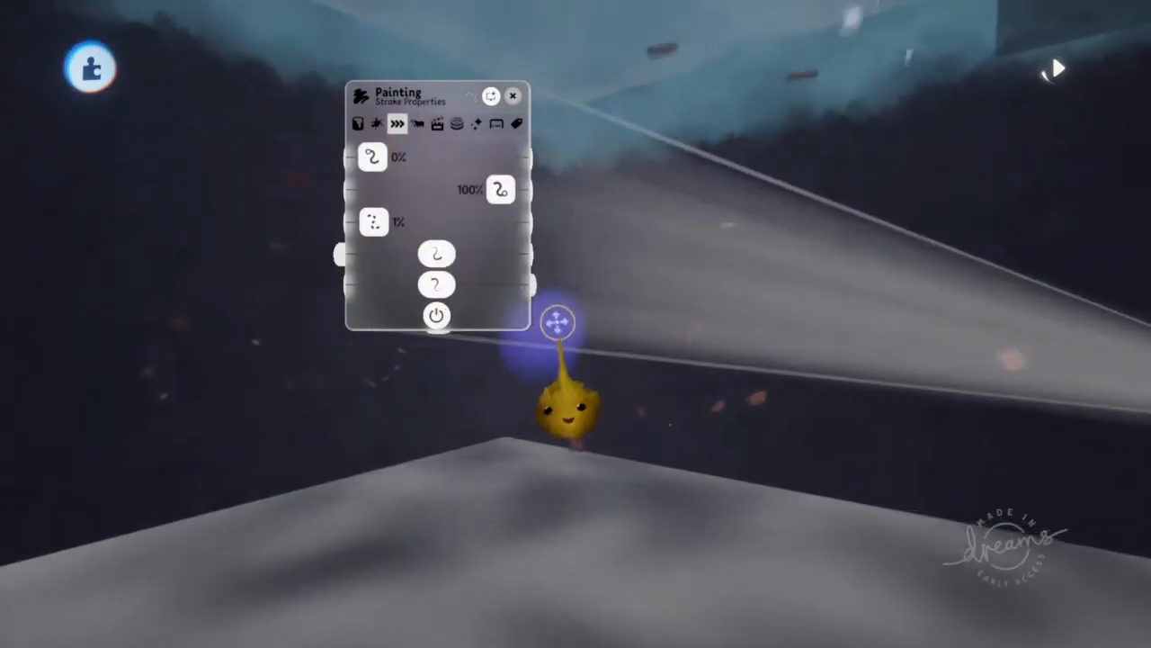
click(437, 123)
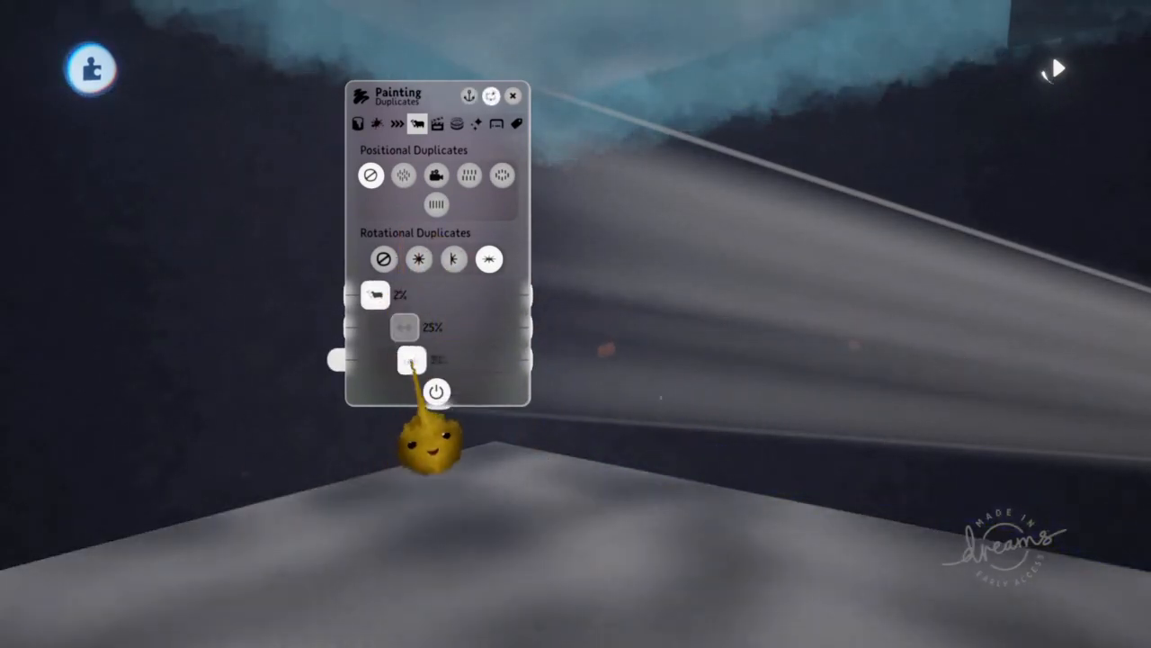
click(437, 124)
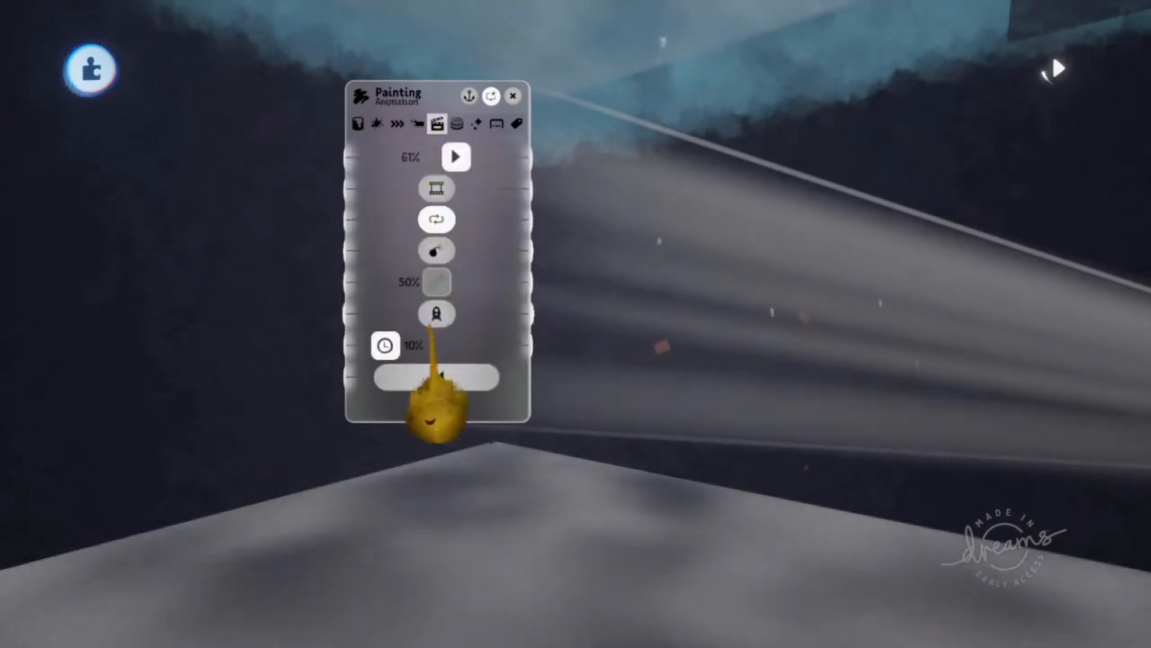